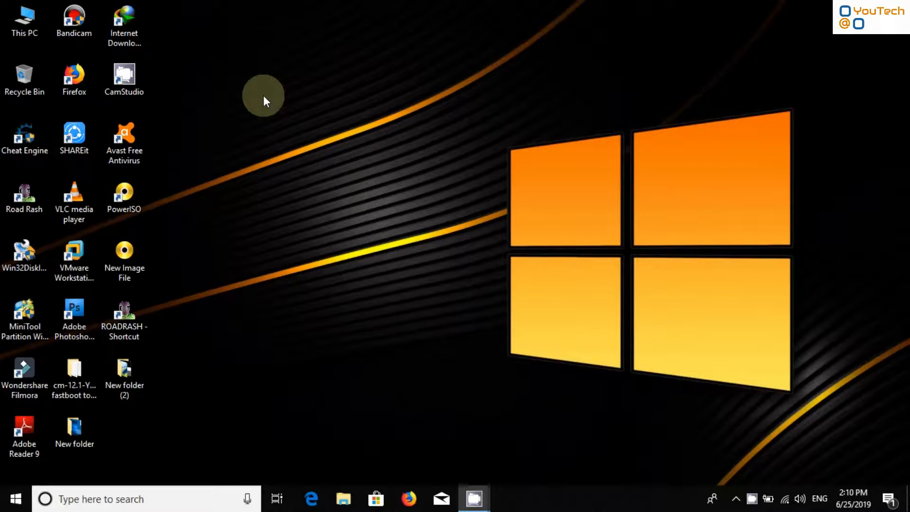
mouse_move(340, 123)
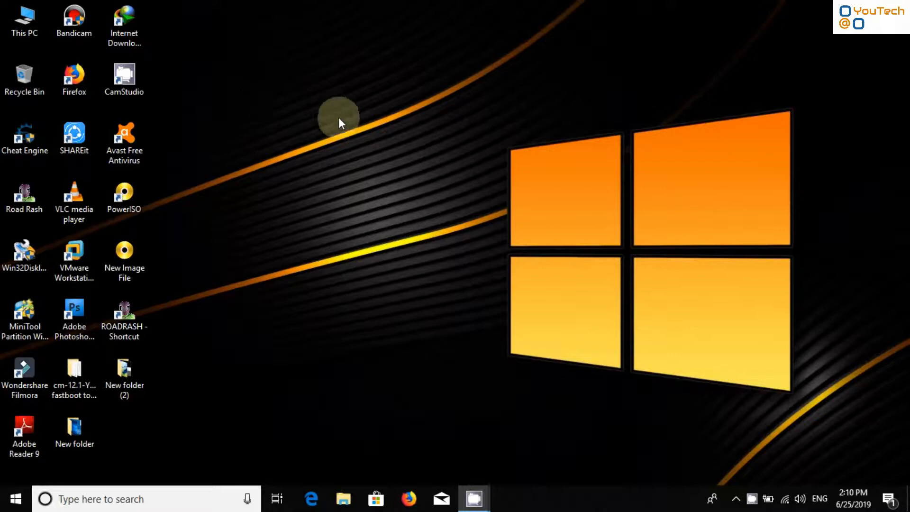
mouse_move(560, 232)
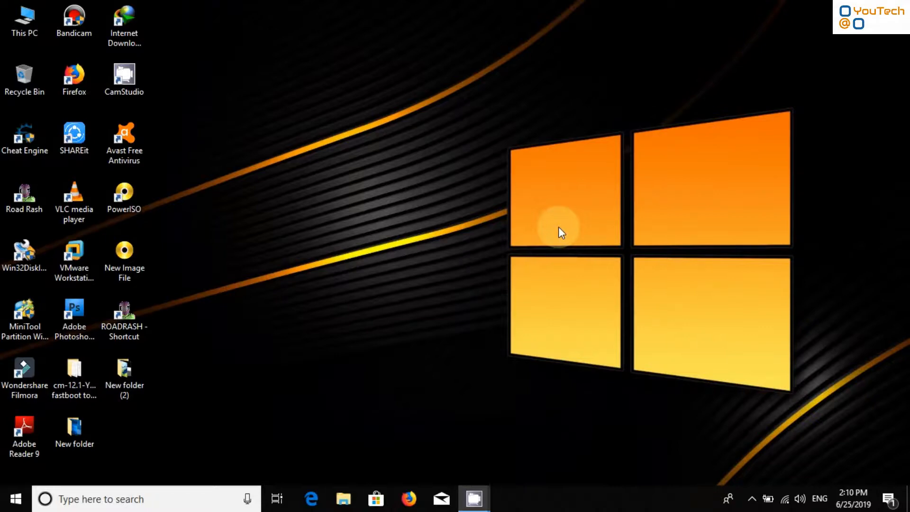
Launch Adobe Photoshop CS4 from its desktop shortcut.
click(123, 318)
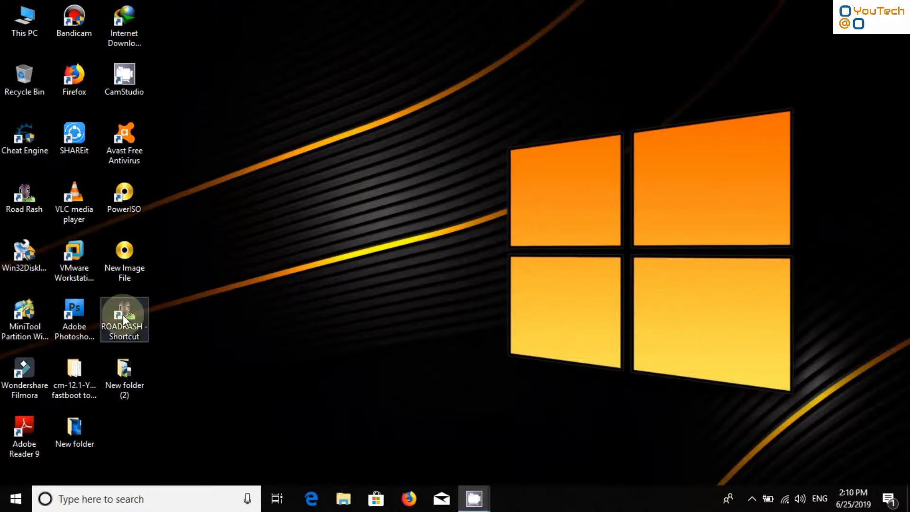
double_click(74, 314)
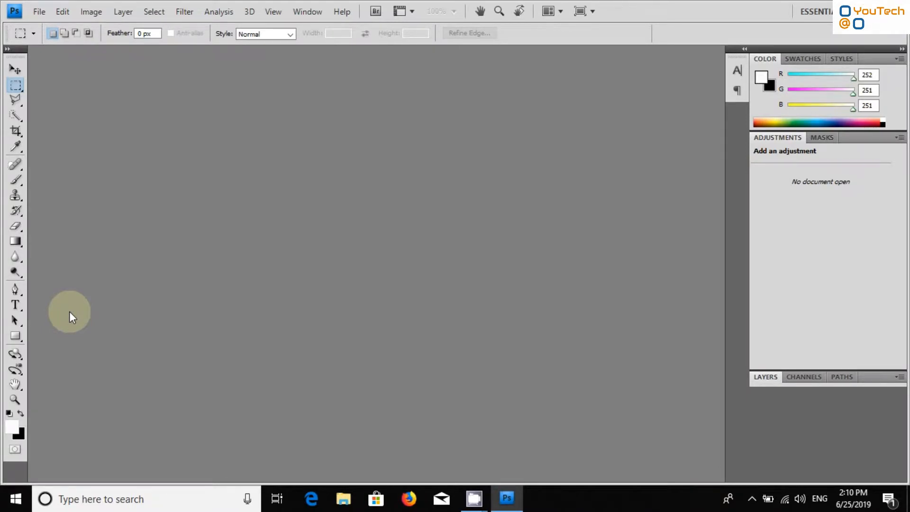
click(39, 11)
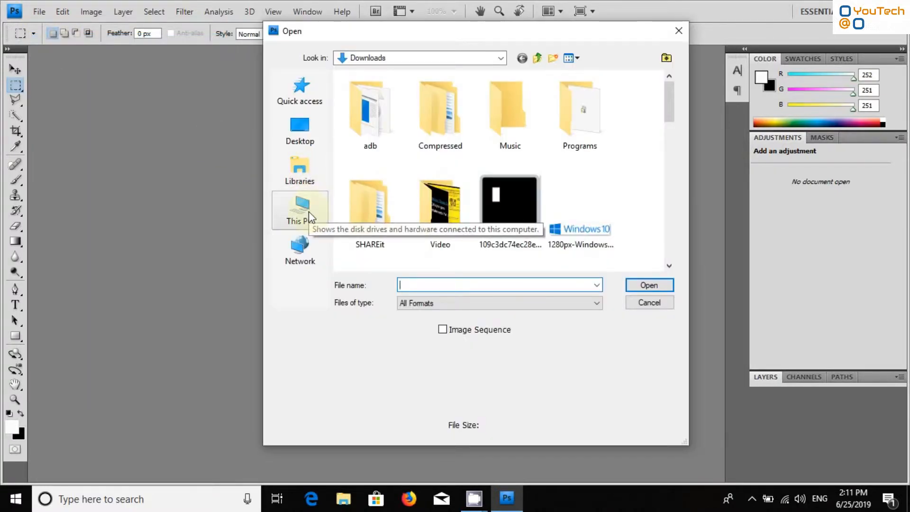
Open recycle-bin-missing-fix.png from the Downloads folder.
scroll(down, 3)
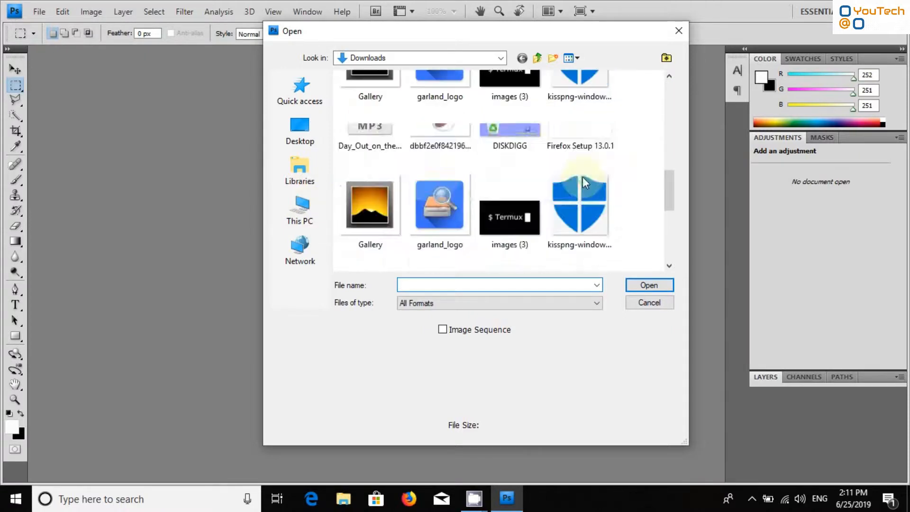
click(370, 163)
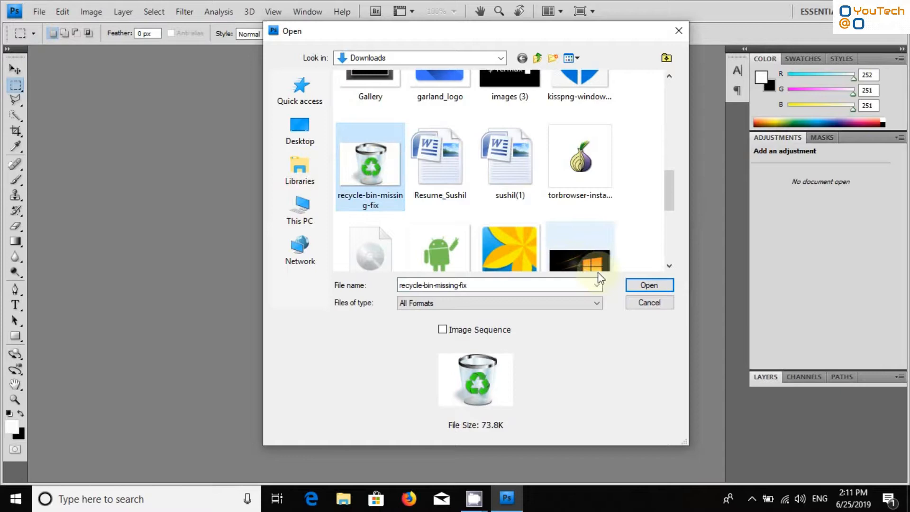
click(648, 285)
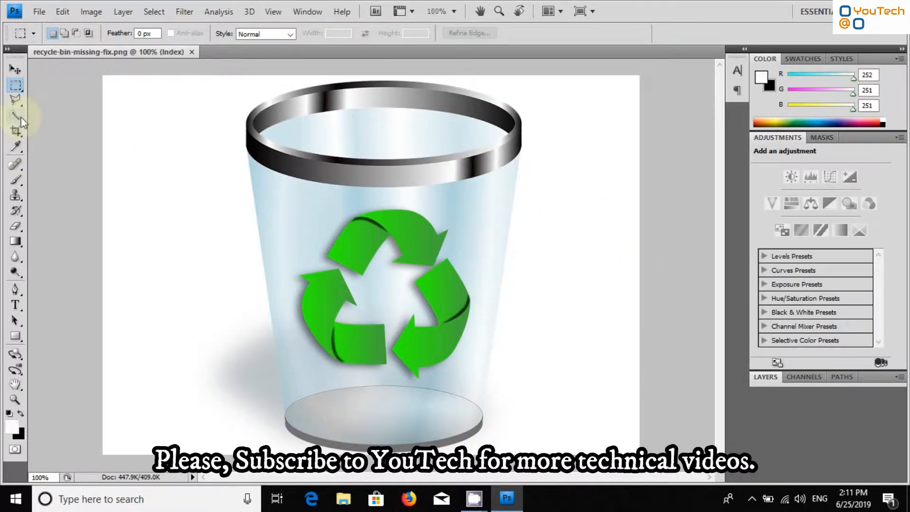
click(14, 115)
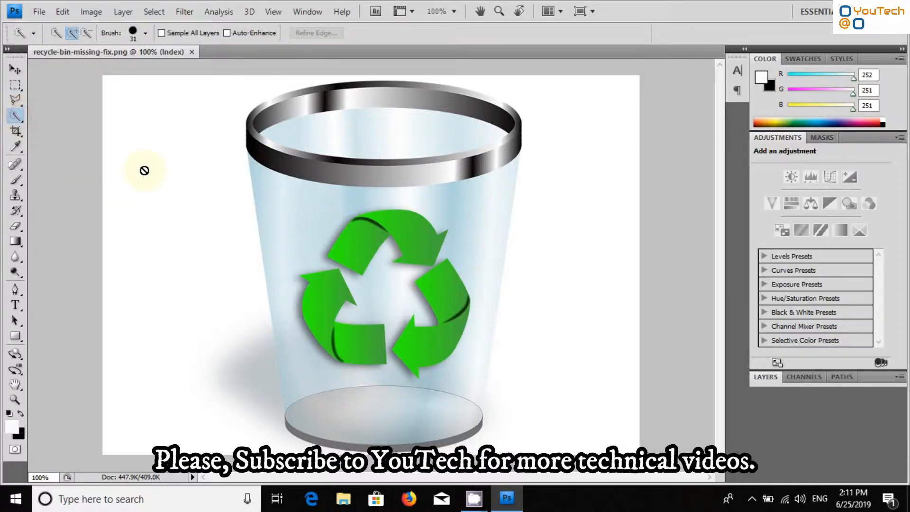
click(271, 169)
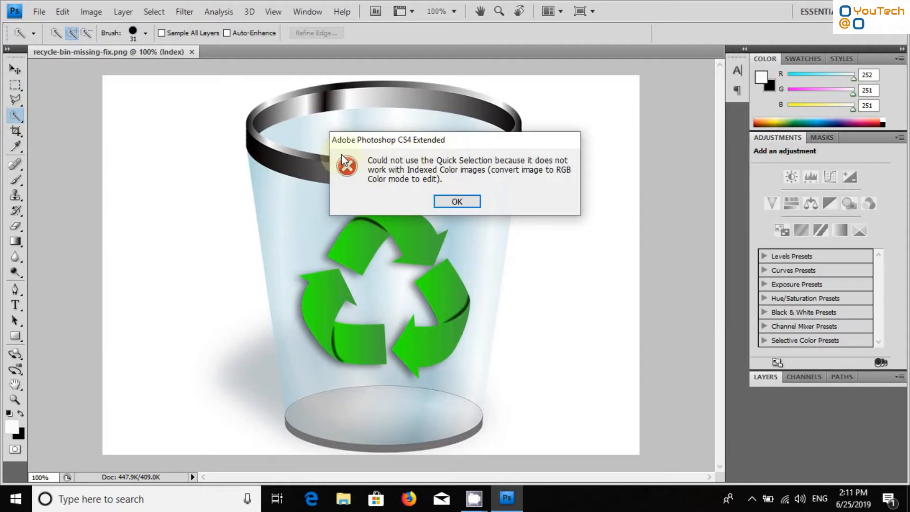
mouse_move(456, 201)
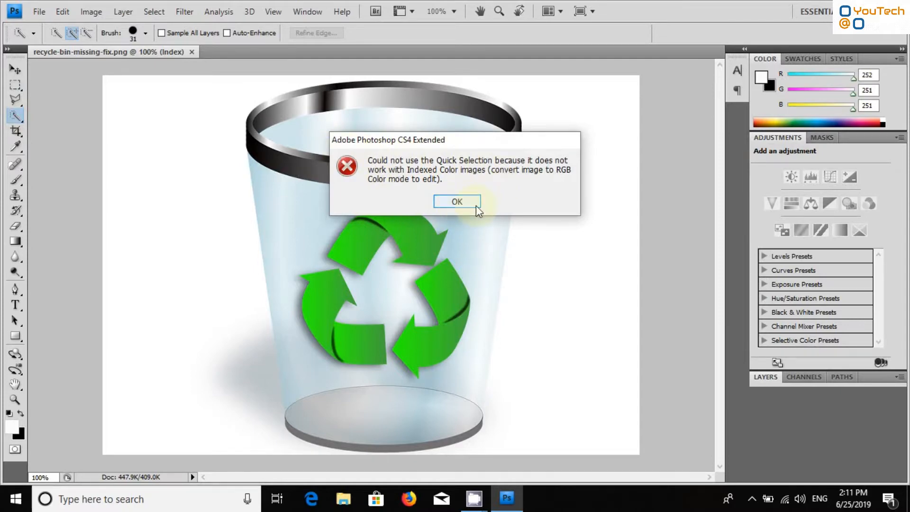
click(456, 201)
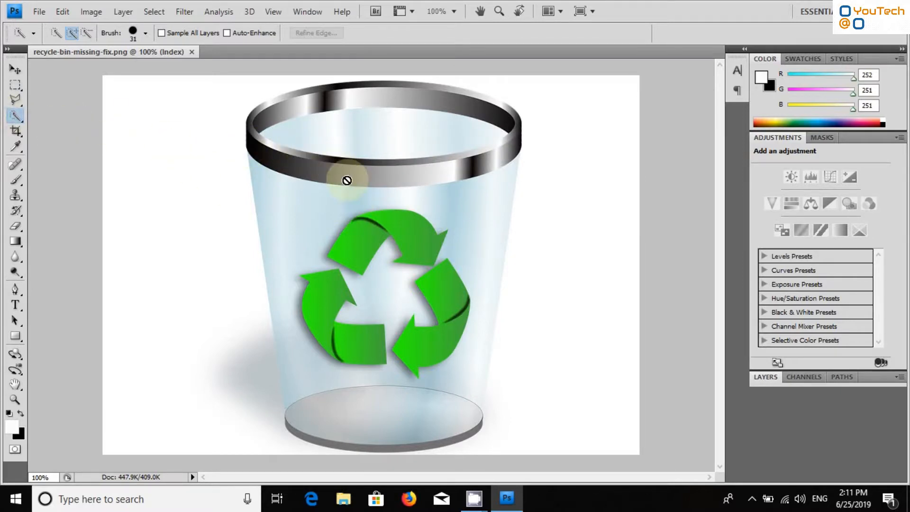
click(346, 180)
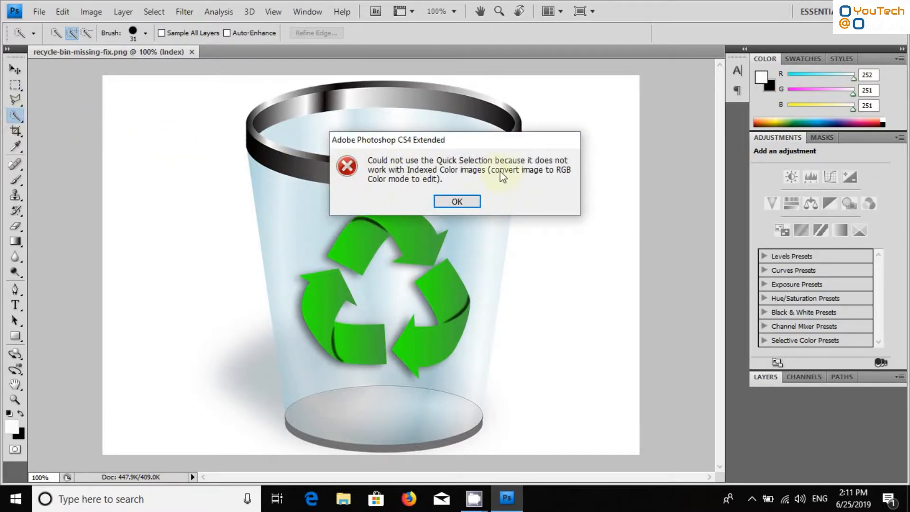
mouse_move(500, 178)
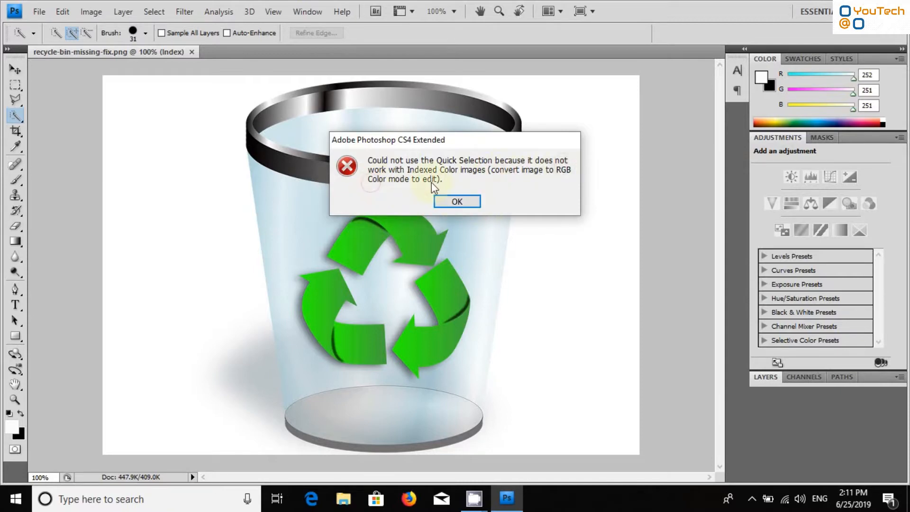
click(456, 201)
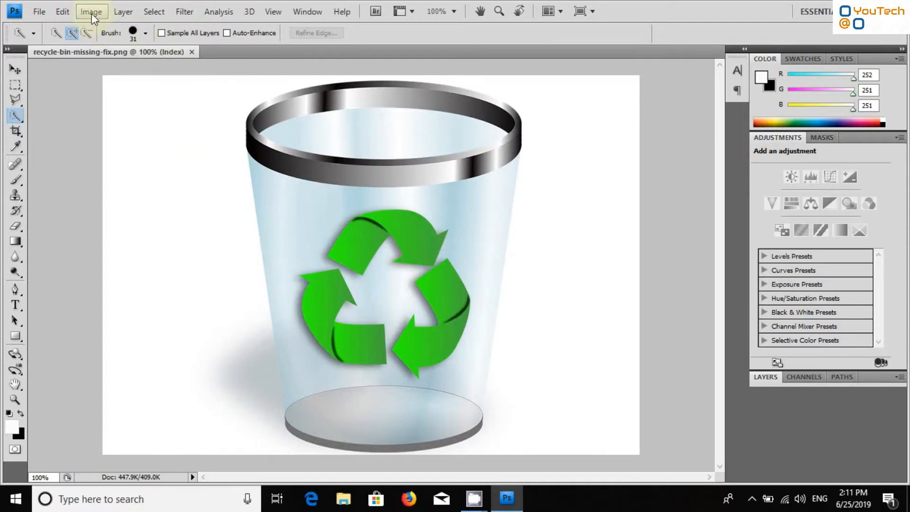
Change the image mode from Indexed Color to RGB Color.
click(91, 10)
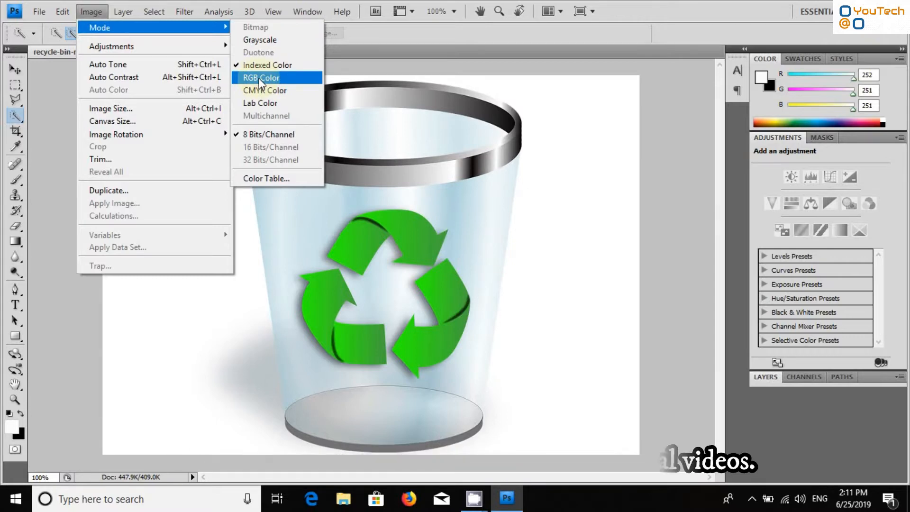
click(261, 77)
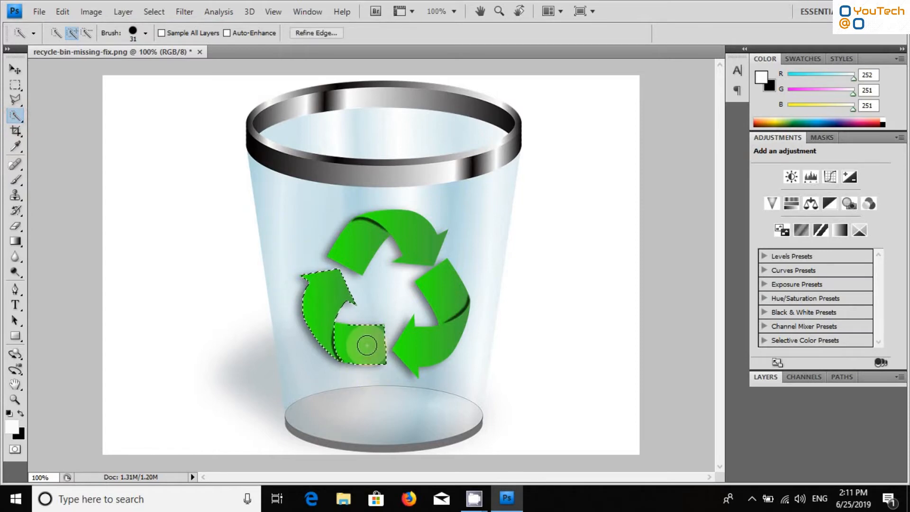
Quick-select the green recycling arrows and move them aside toward the lower left.
drag(365, 345, 441, 302)
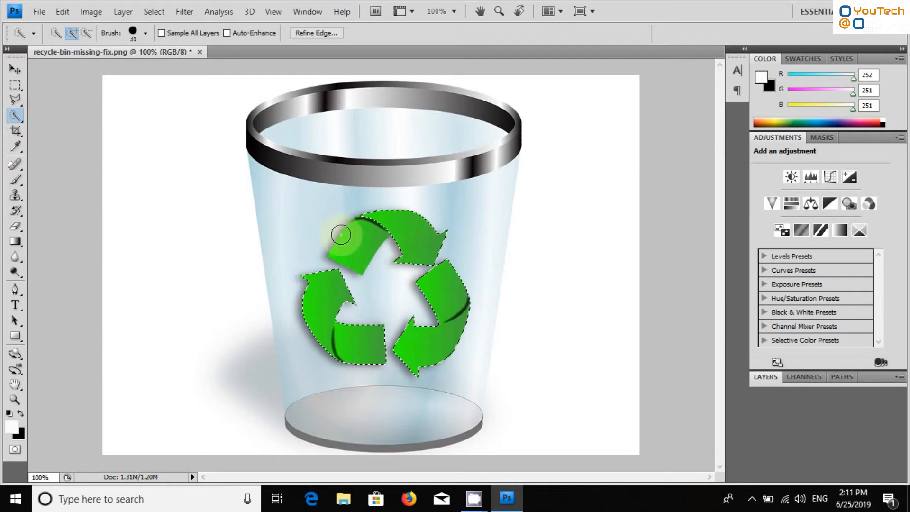
click(14, 68)
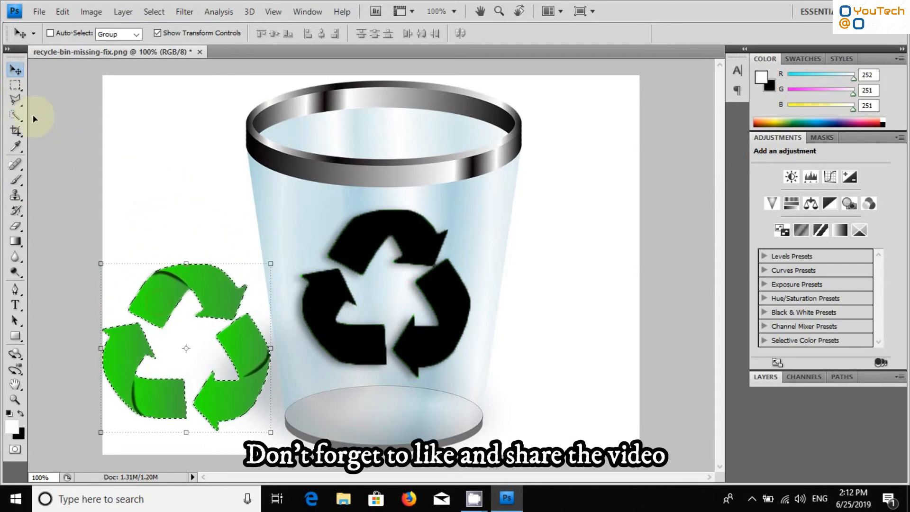
click(14, 100)
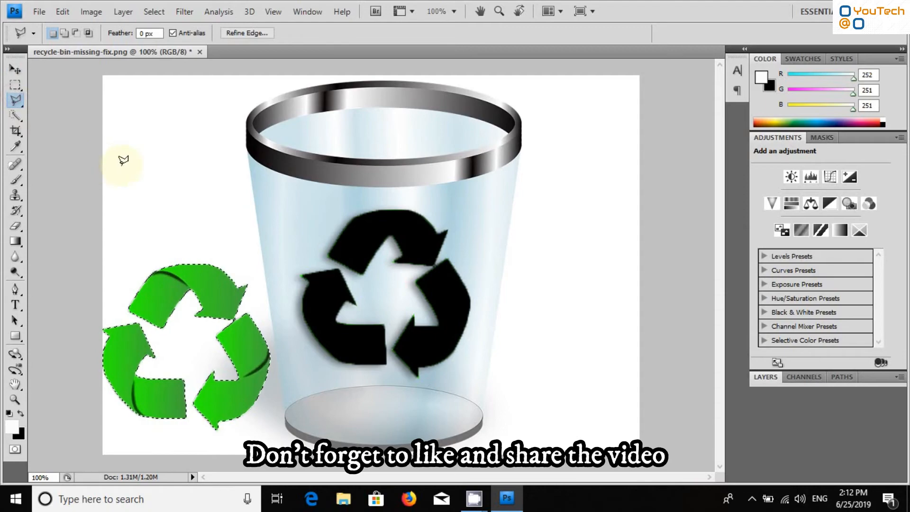